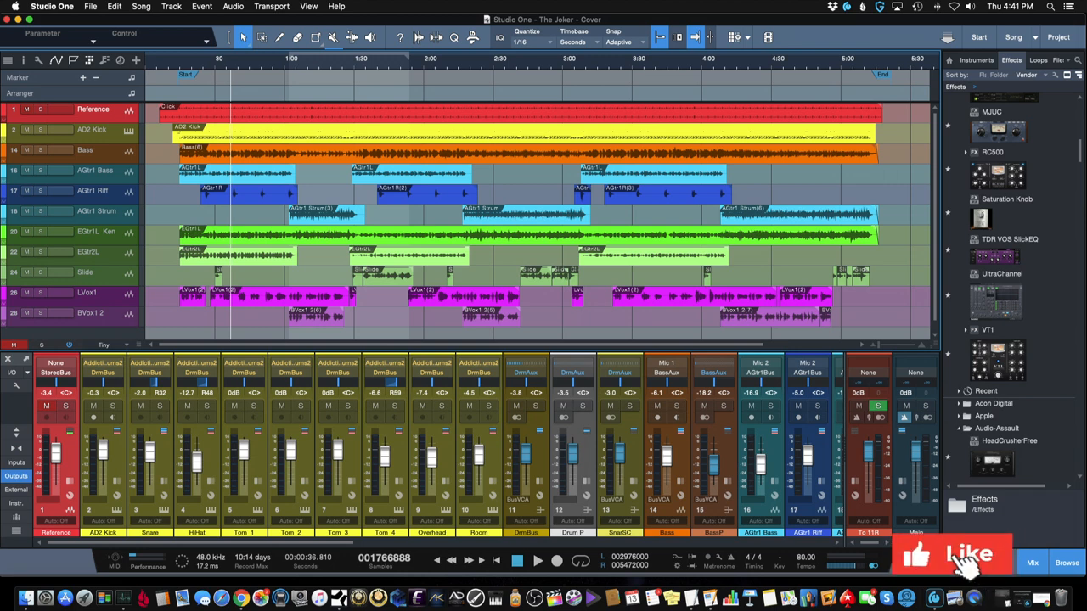
click(951, 554)
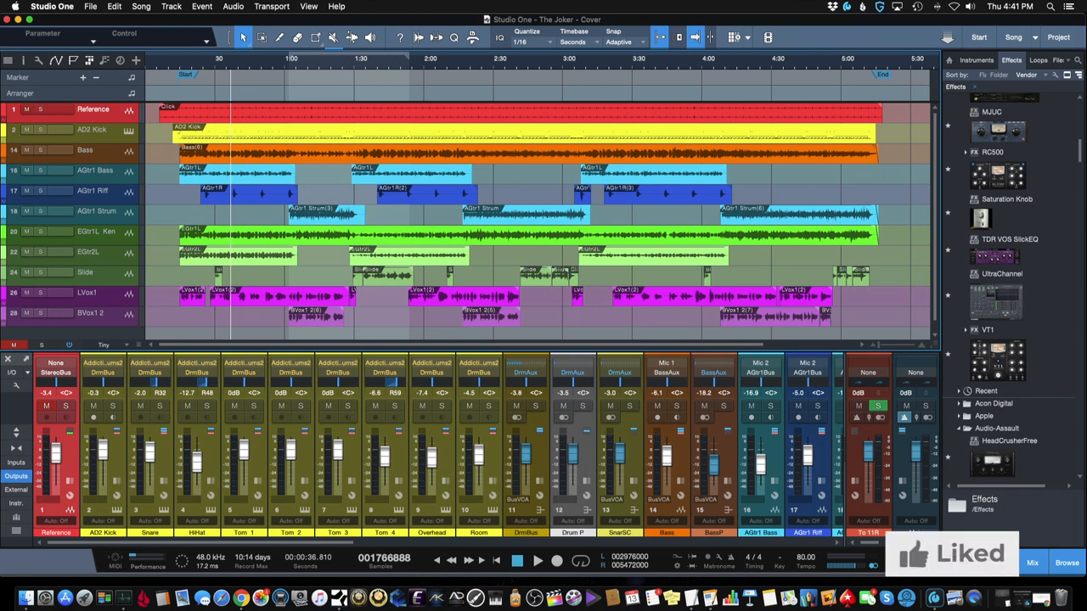